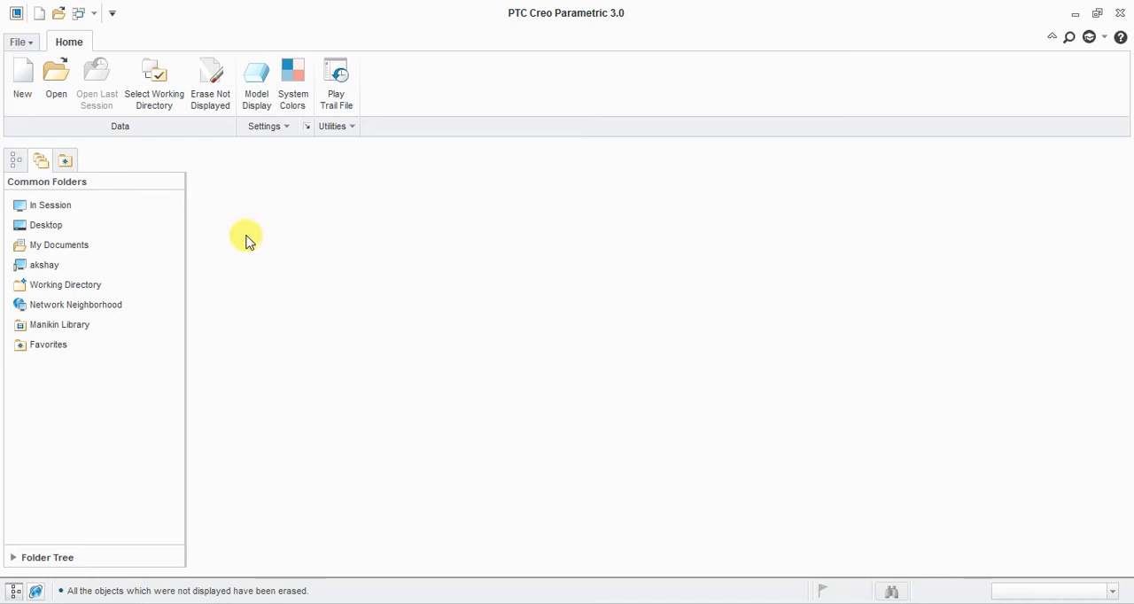
mouse_move(253, 241)
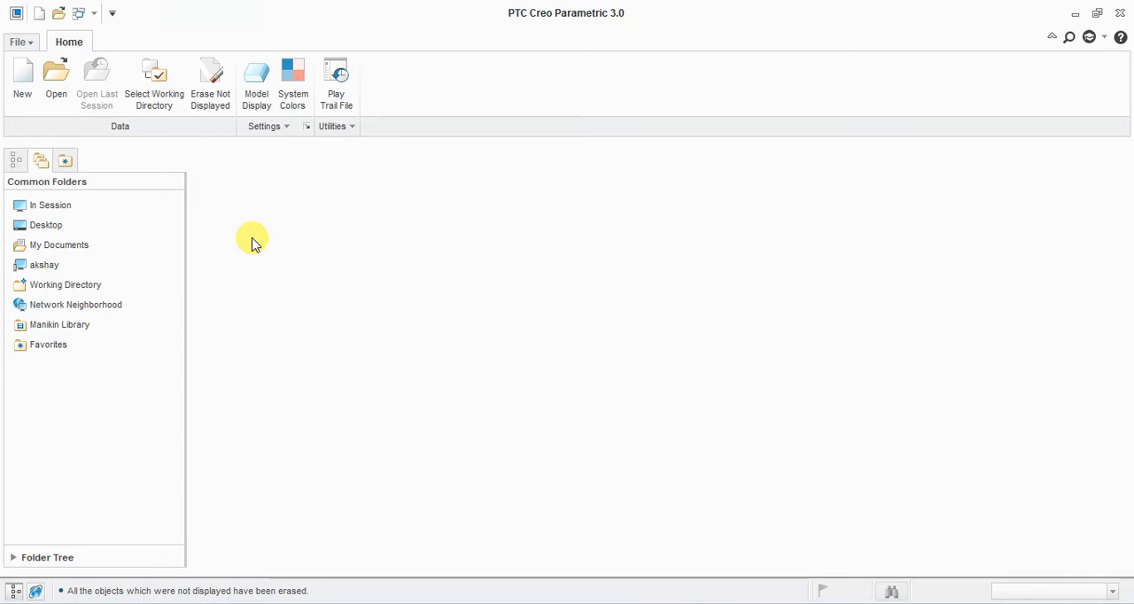
mouse_move(4, 116)
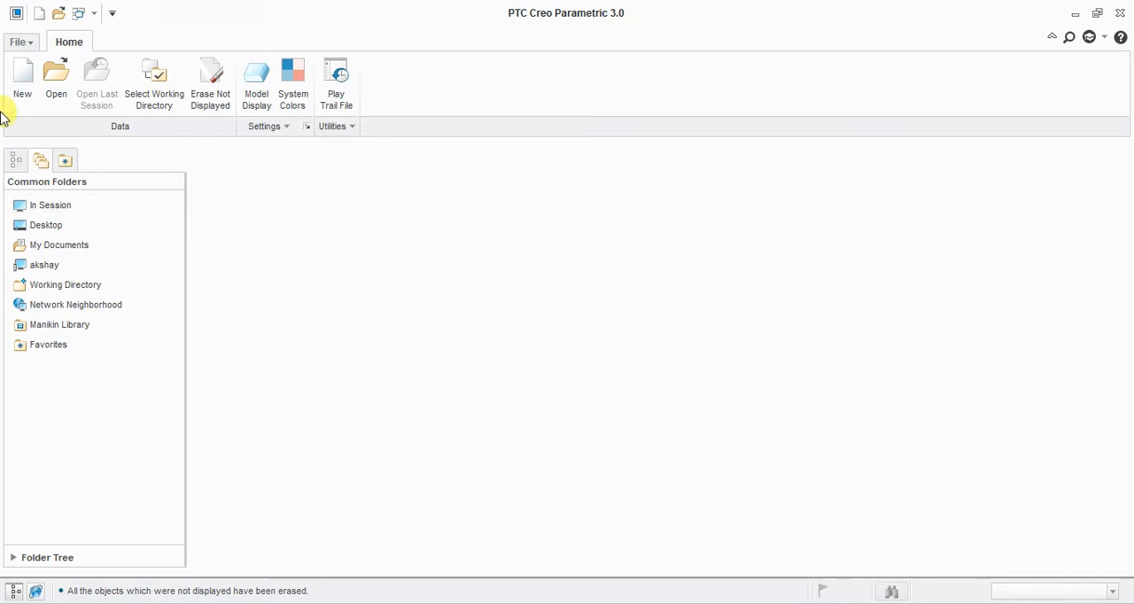
mouse_move(286, 258)
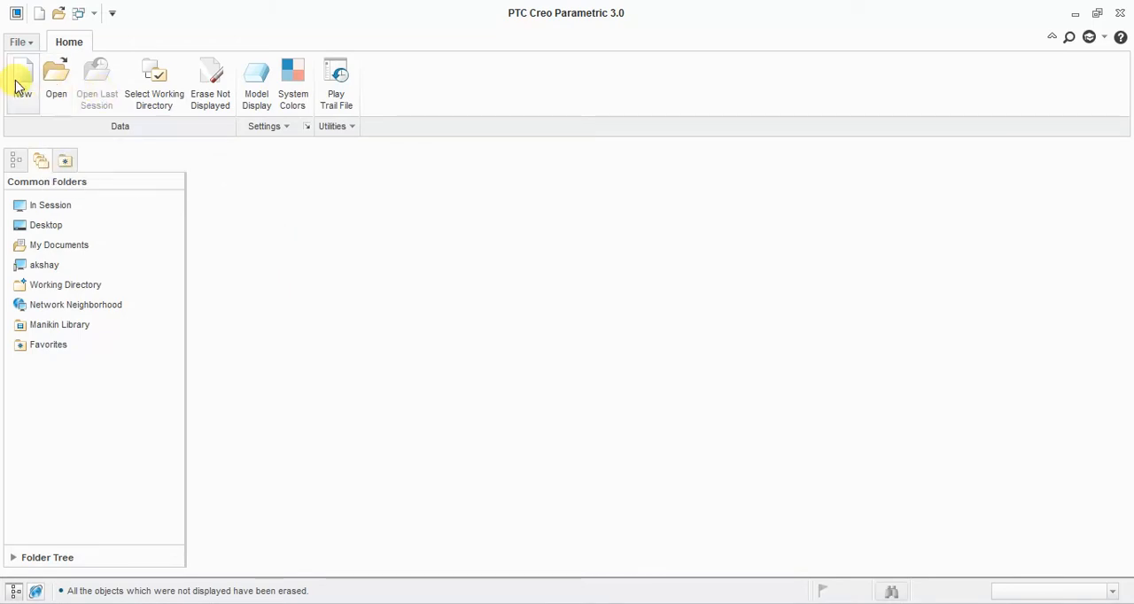
- Create solid part prt0001 using the mmns_part_solid metric template
left_click(22, 84)
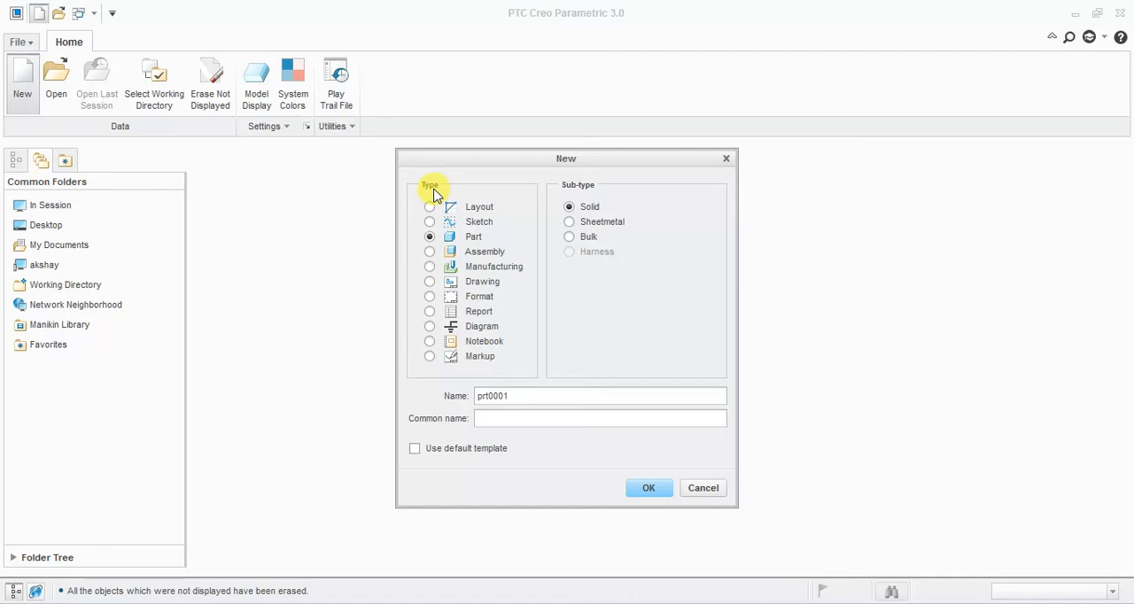
mouse_move(565, 202)
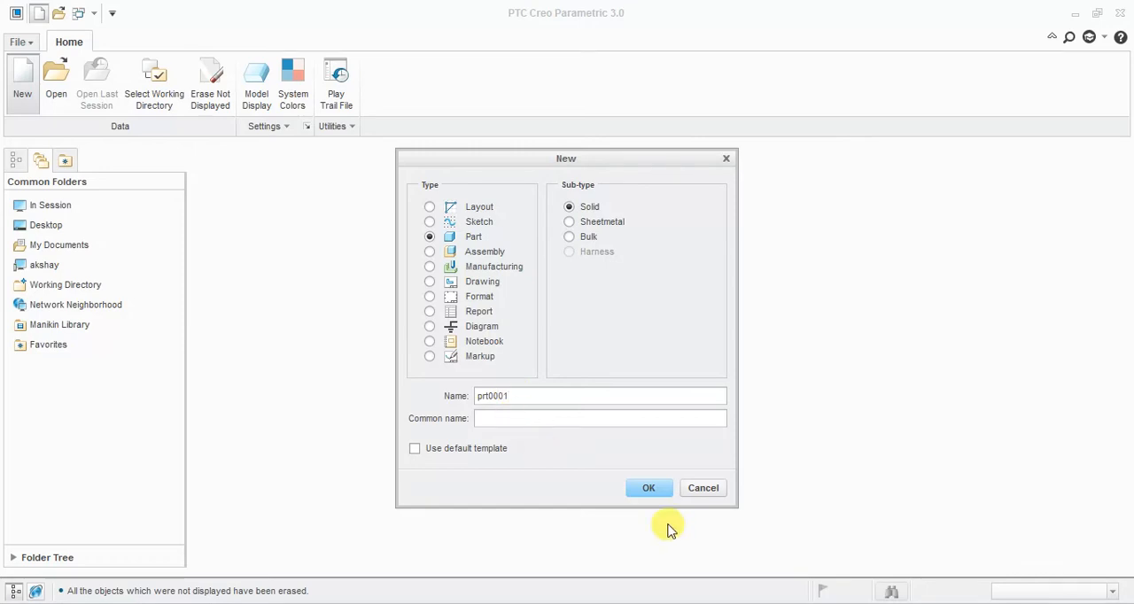
left_click(649, 487)
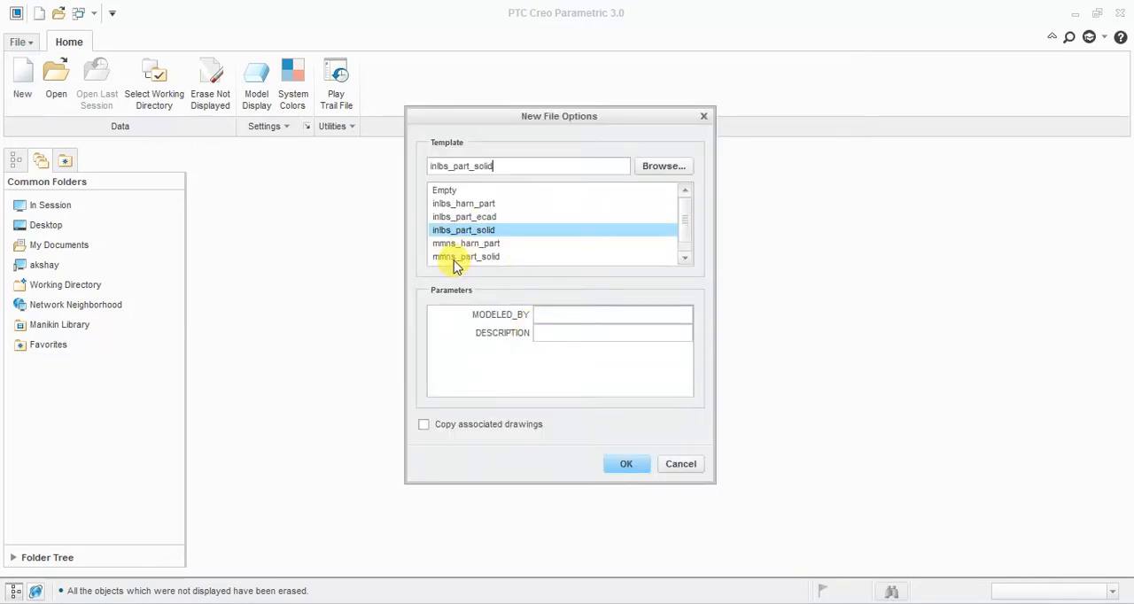
left_click(626, 463)
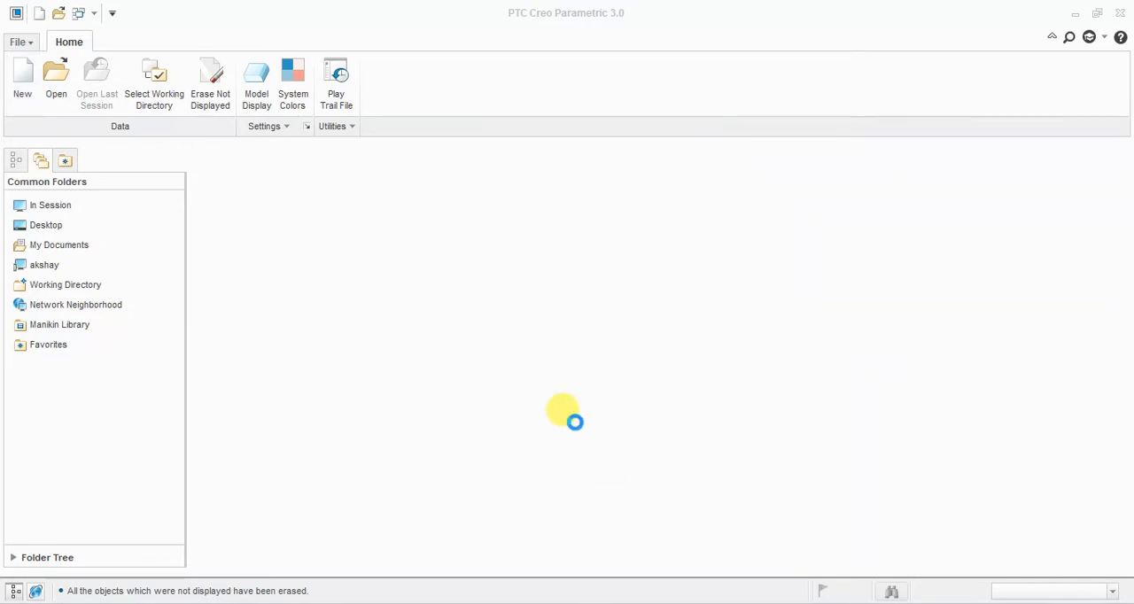
left_click(23, 80)
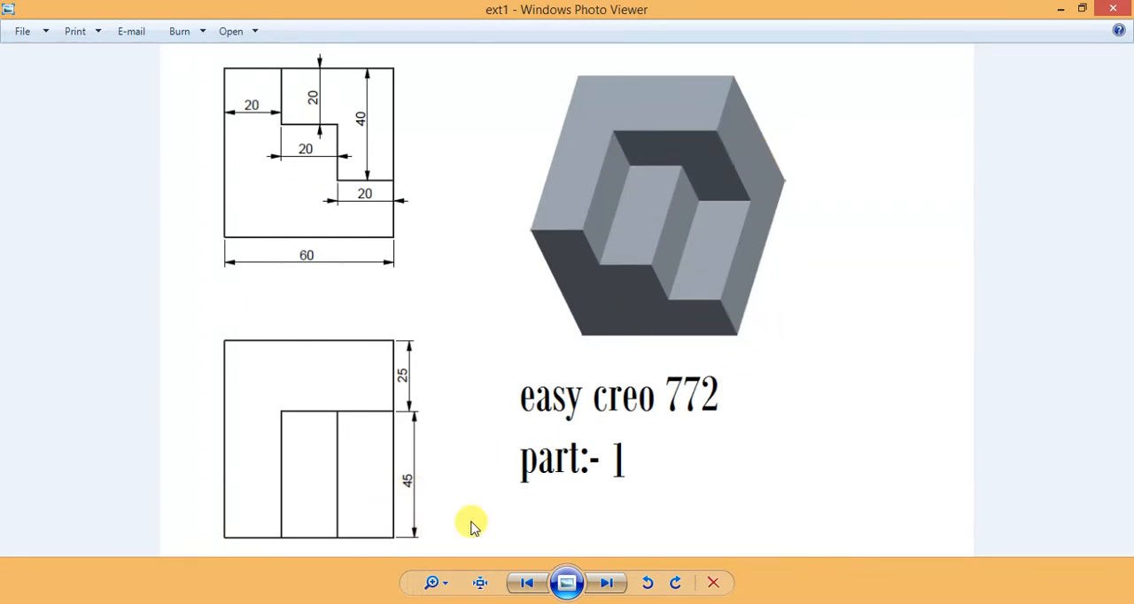
mouse_move(397, 492)
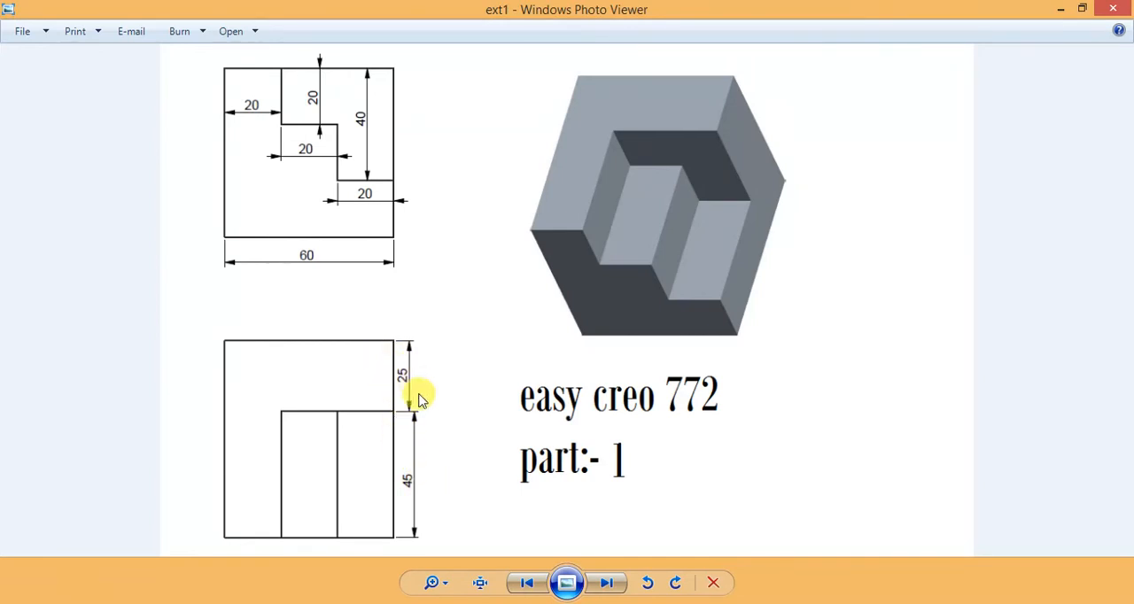
mouse_move(658, 344)
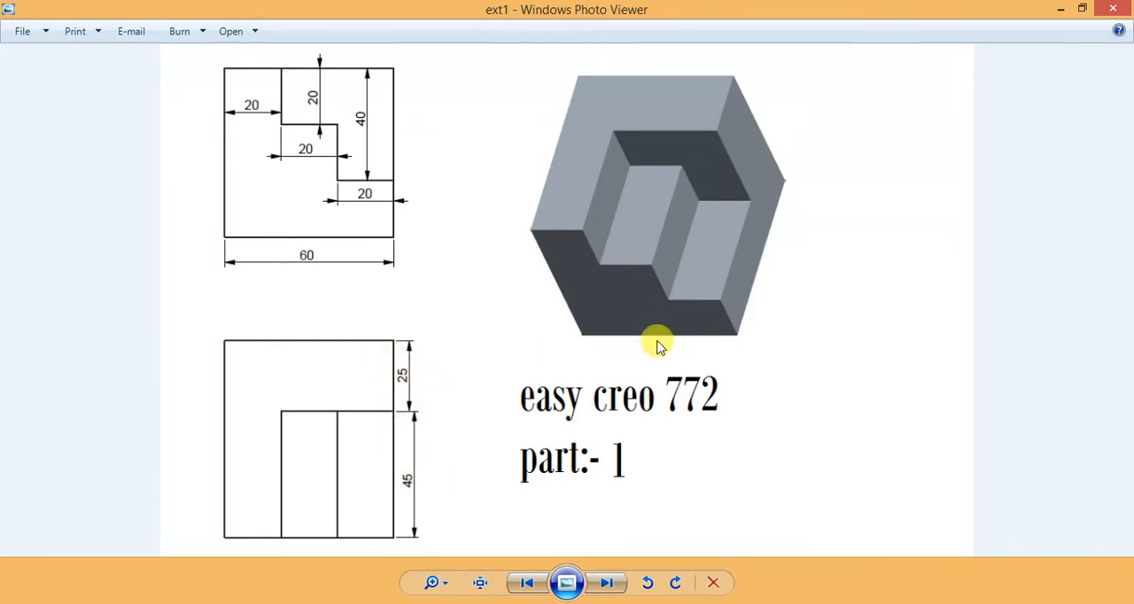
mouse_move(695, 386)
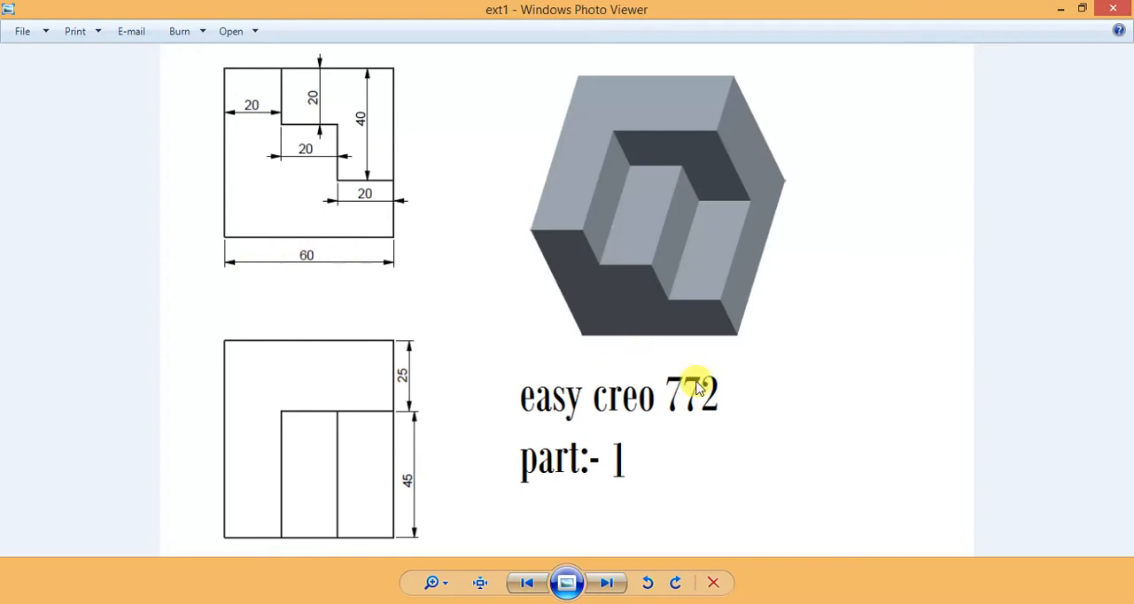
mouse_move(716, 333)
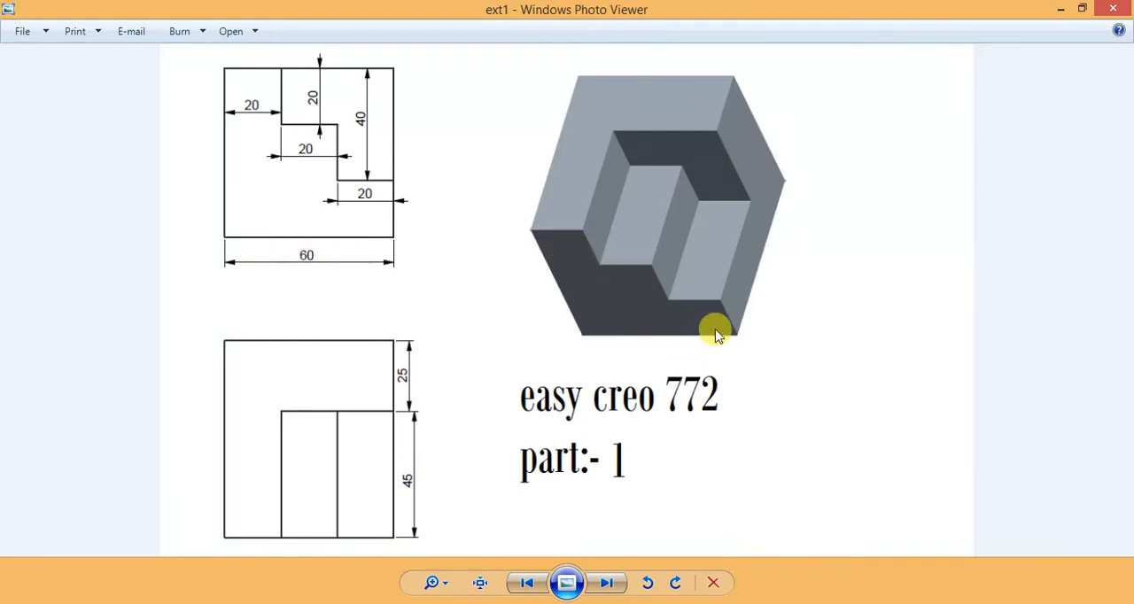
mouse_move(727, 326)
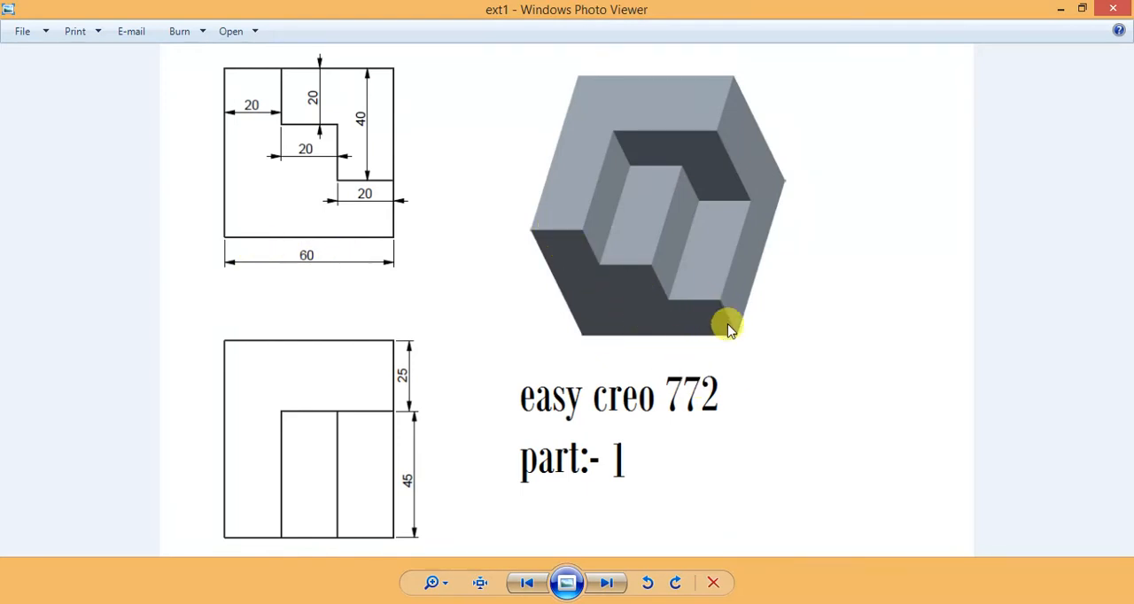
mouse_move(599, 273)
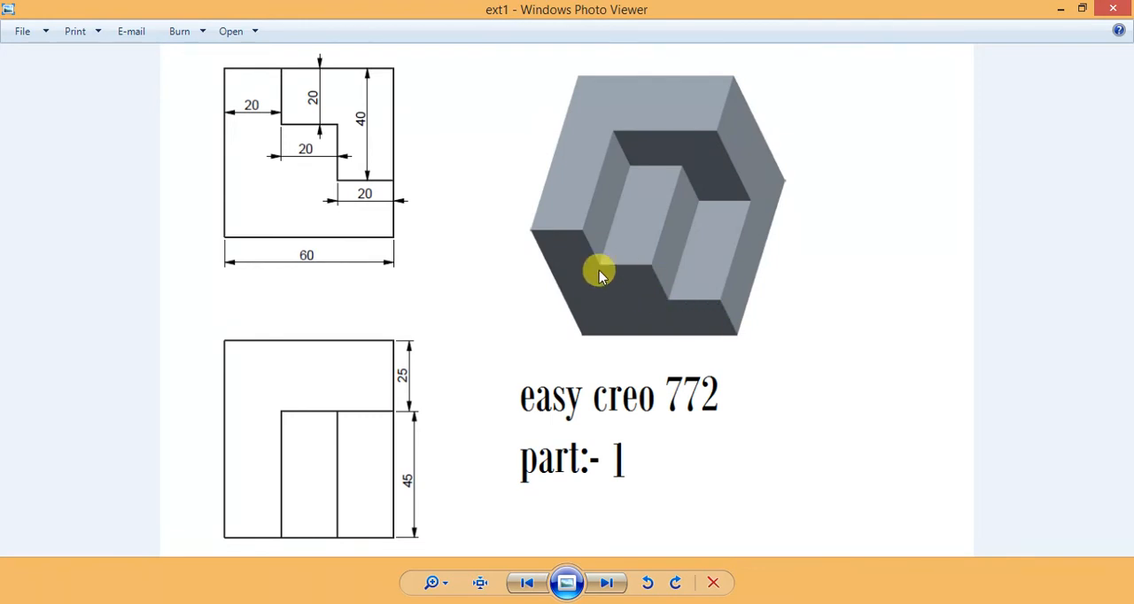
mouse_move(581, 264)
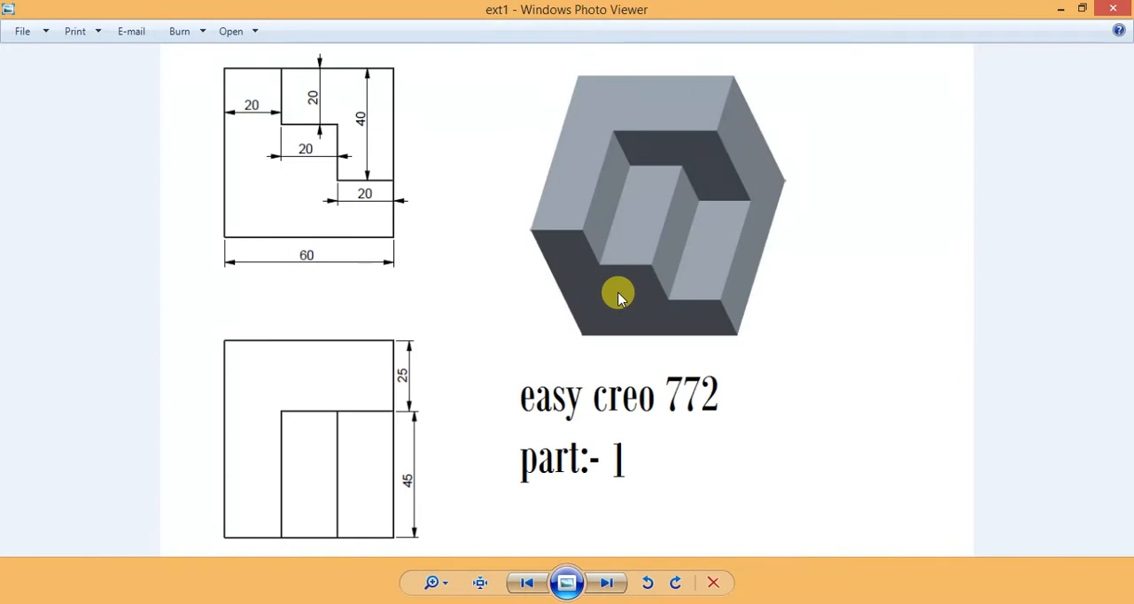
mouse_move(634, 435)
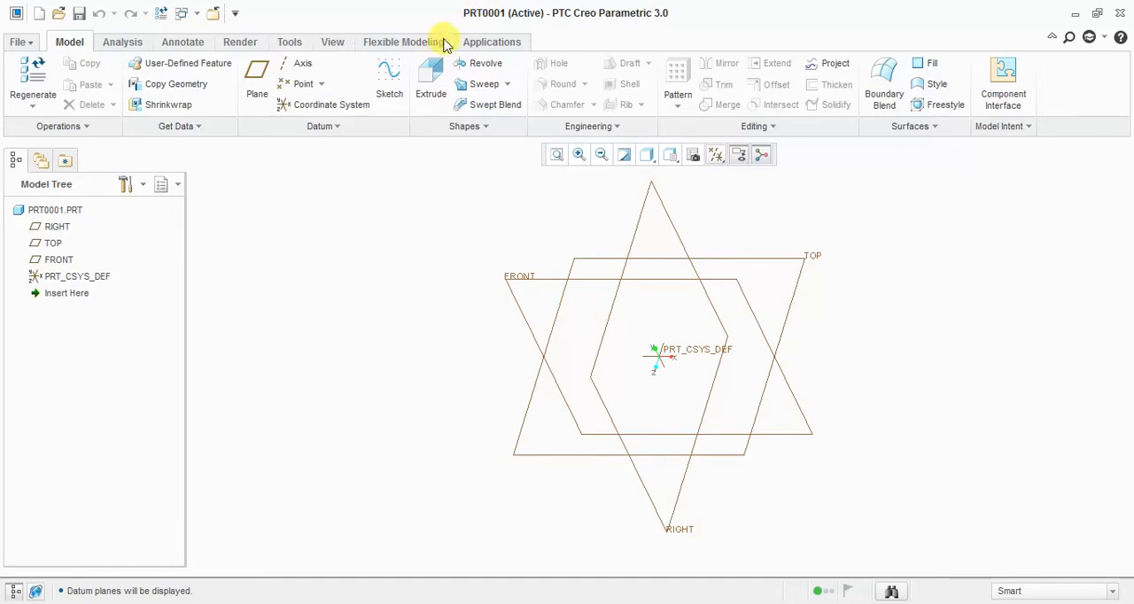
- Start an extrusion and draw a corner rectangle as the block's base profile
left_click(431, 78)
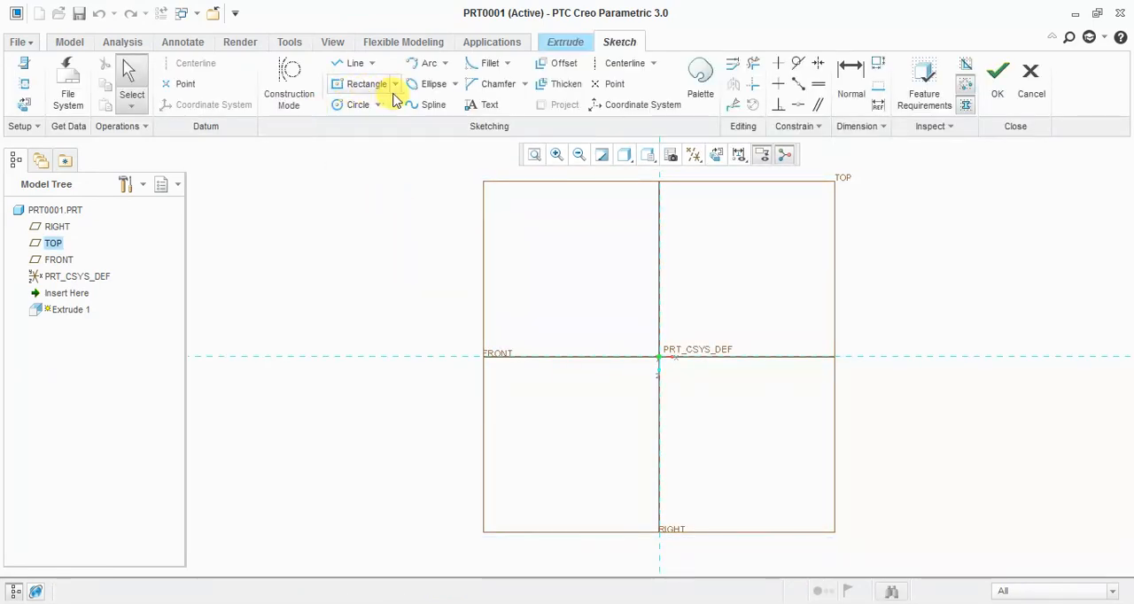
left_click(365, 84)
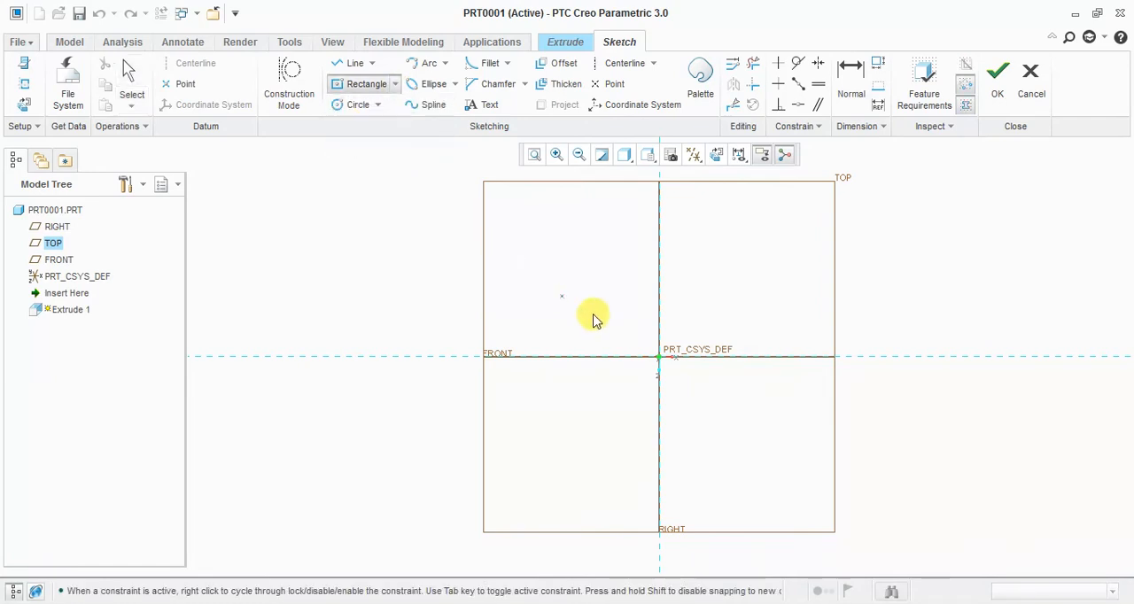
left_click_drag(583, 315, 733, 408)
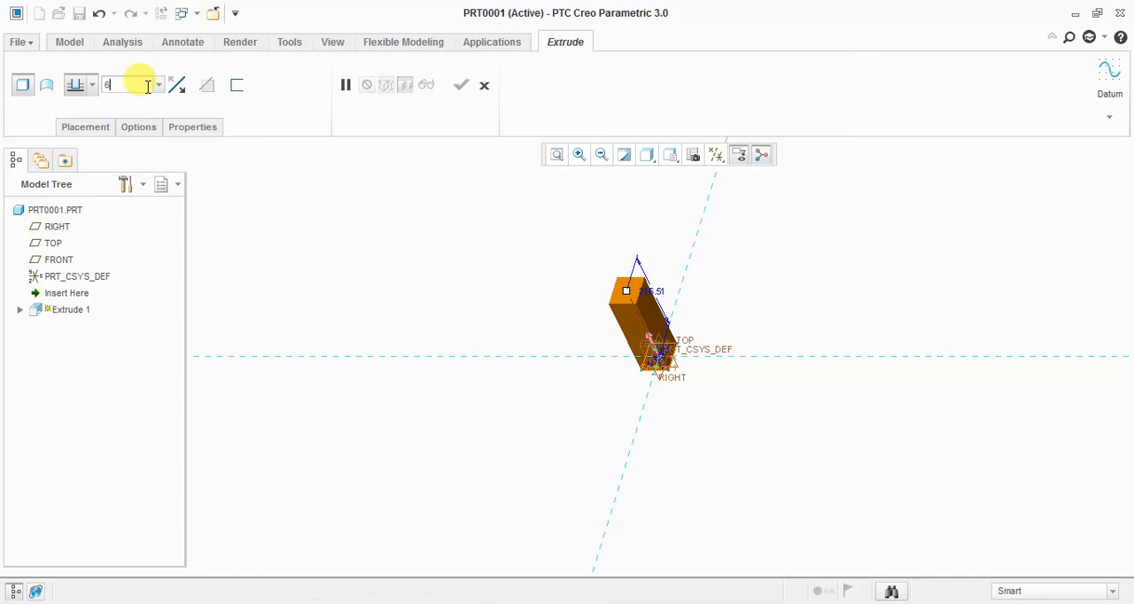
- Extrude the rectangle 60.00 deep to complete Extrude 1
type("60.00")
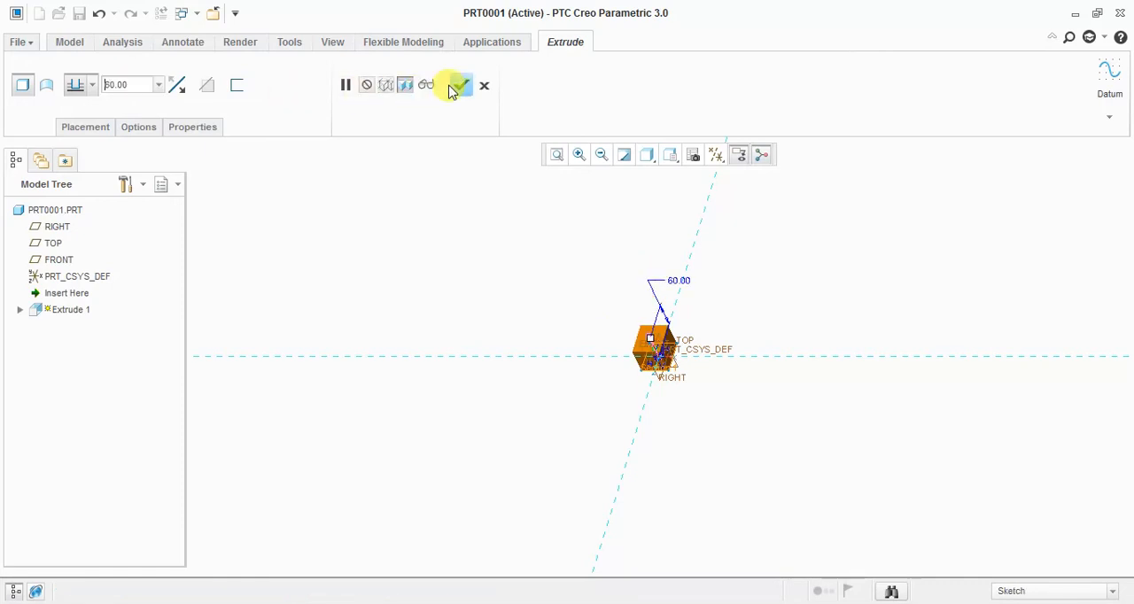
left_click(460, 84)
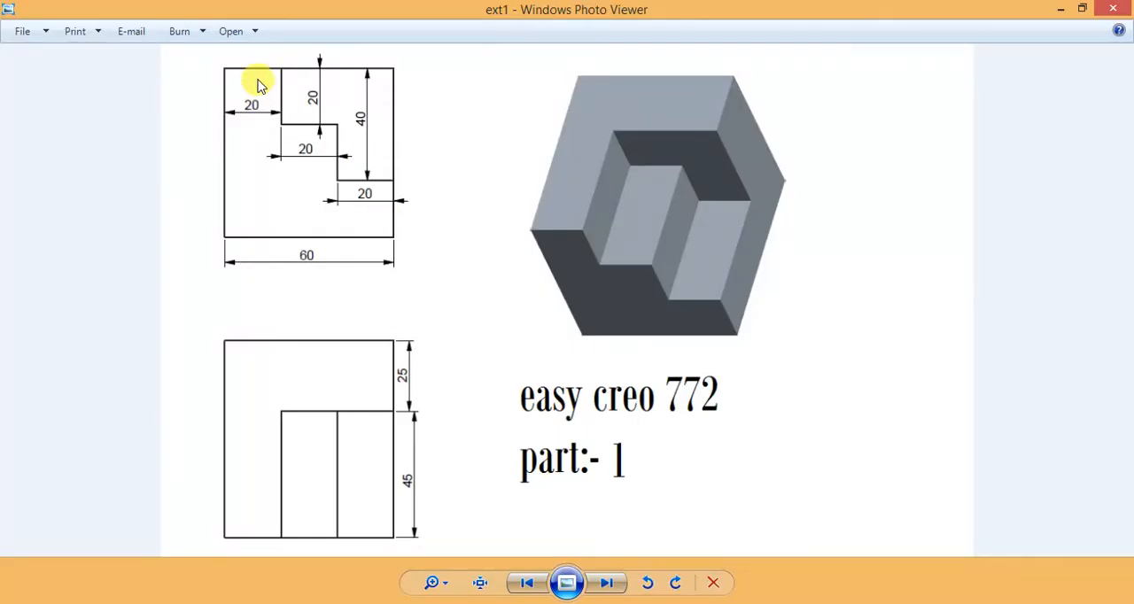
mouse_move(397, 362)
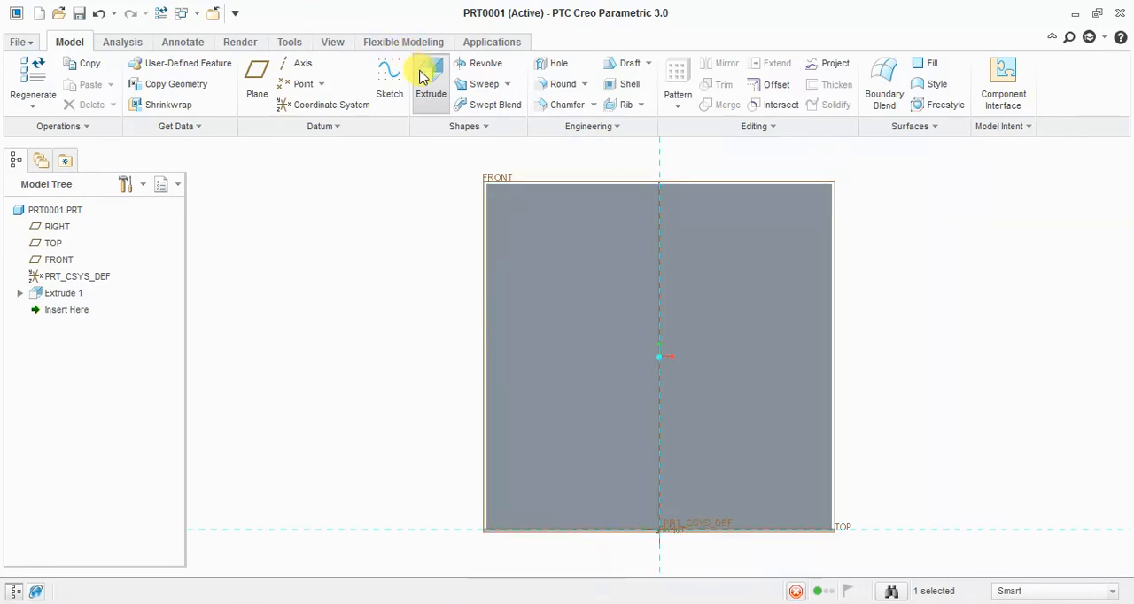
- Start Extrude 2 on the block face and set its sketch references
left_click(431, 78)
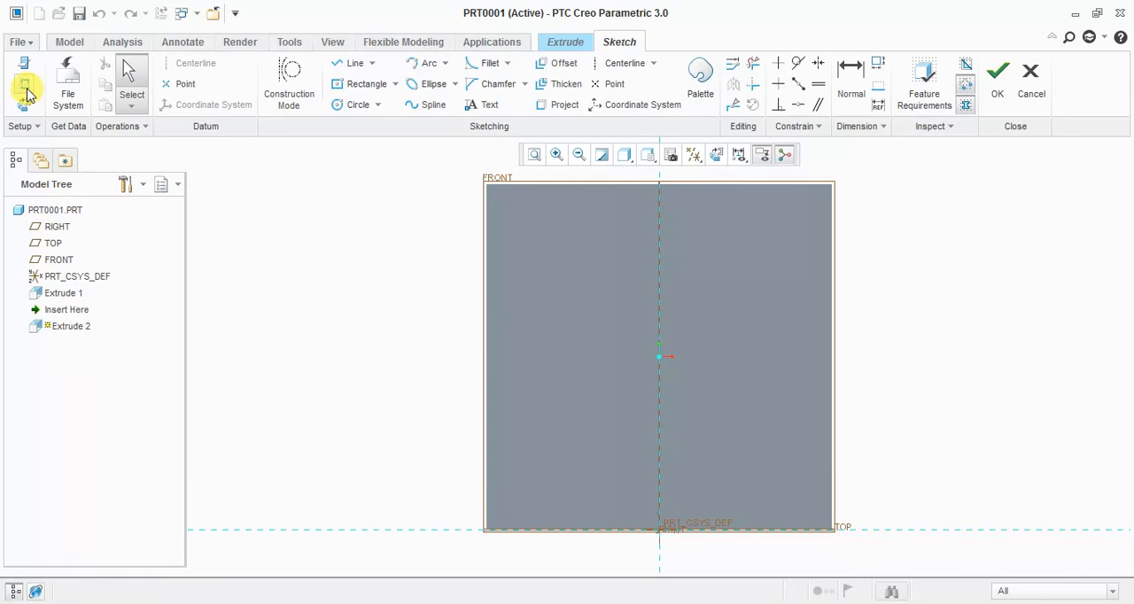
right_click(428, 267)
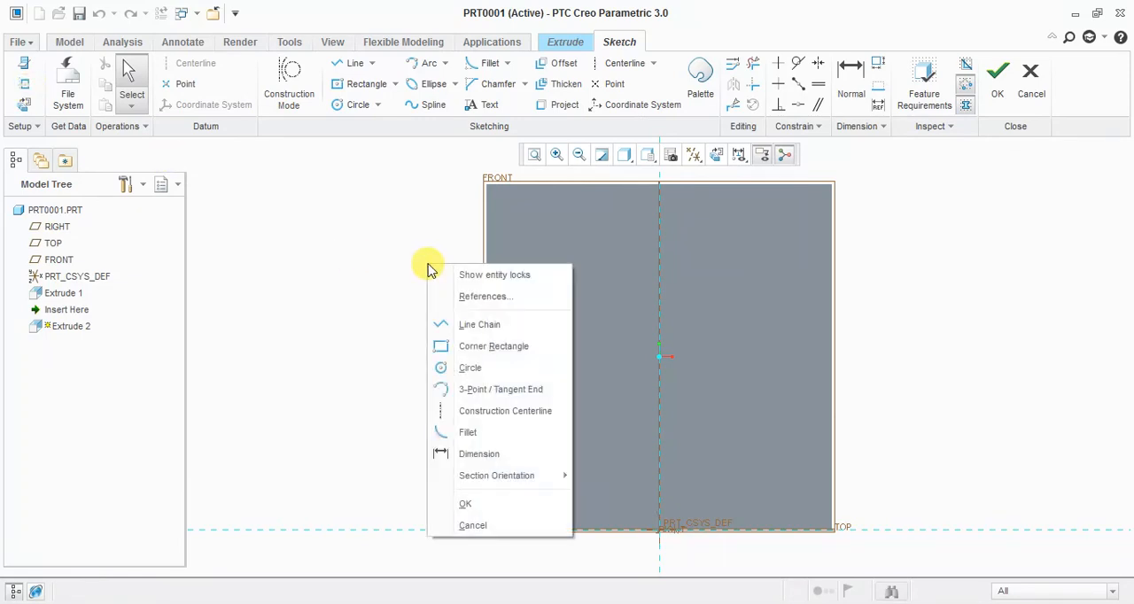
left_click(484, 296)
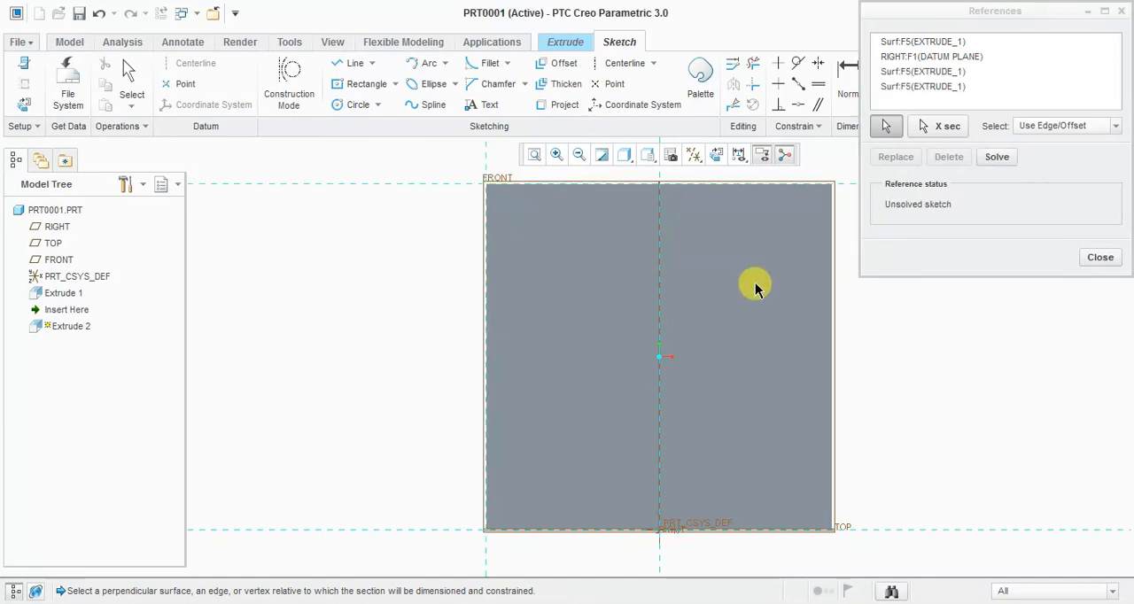
mouse_move(835, 282)
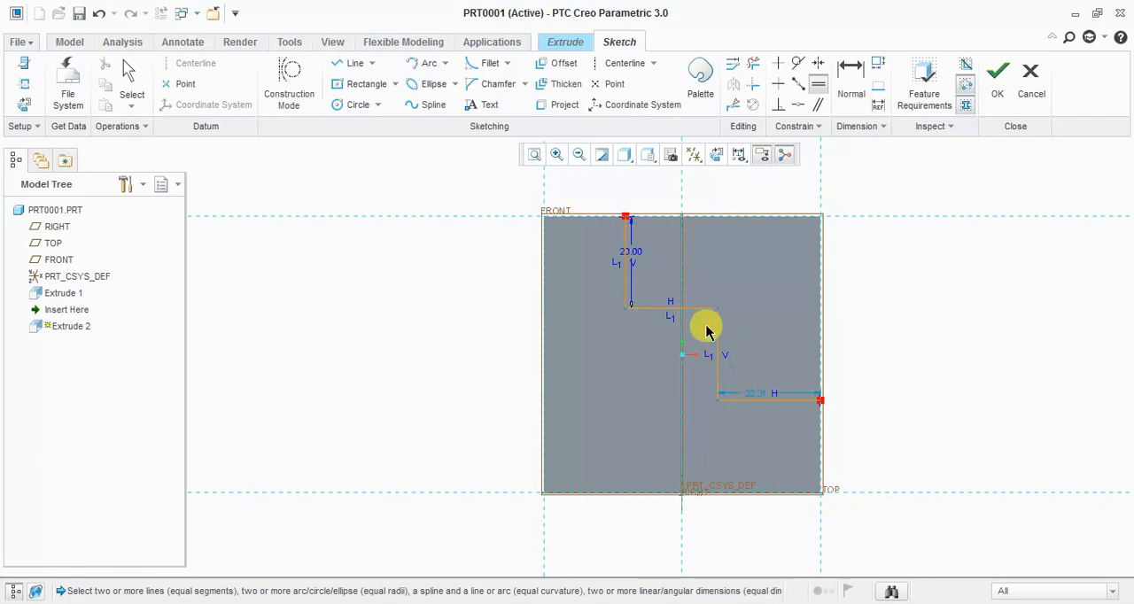
- Draw the stepped pocket outline on the block face and finish the sketch
left_click_drag(709, 328, 740, 403)
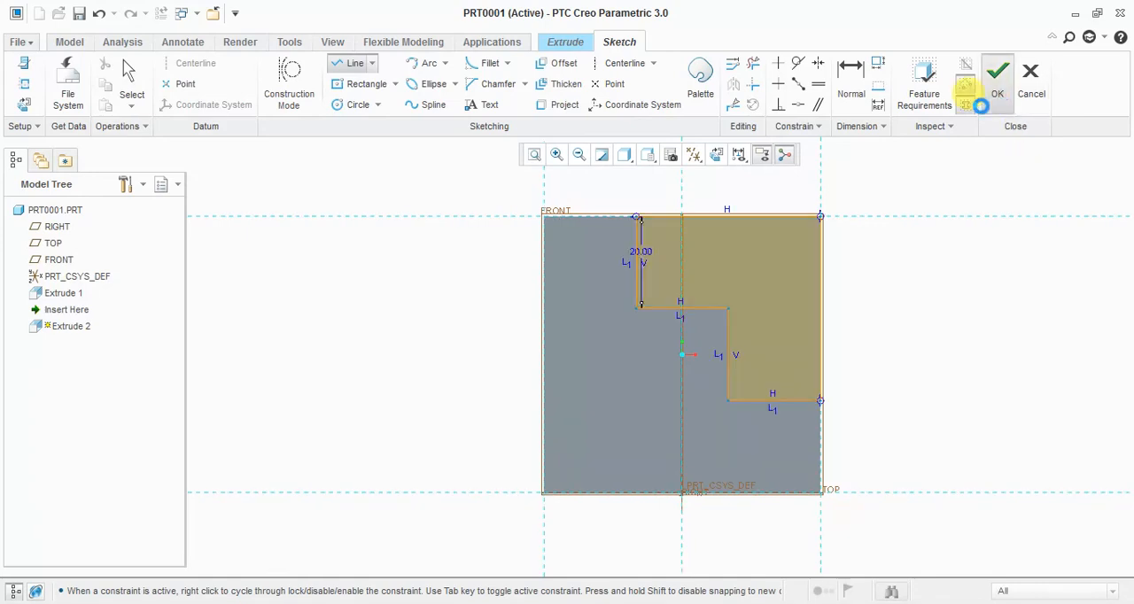
left_click(670, 154)
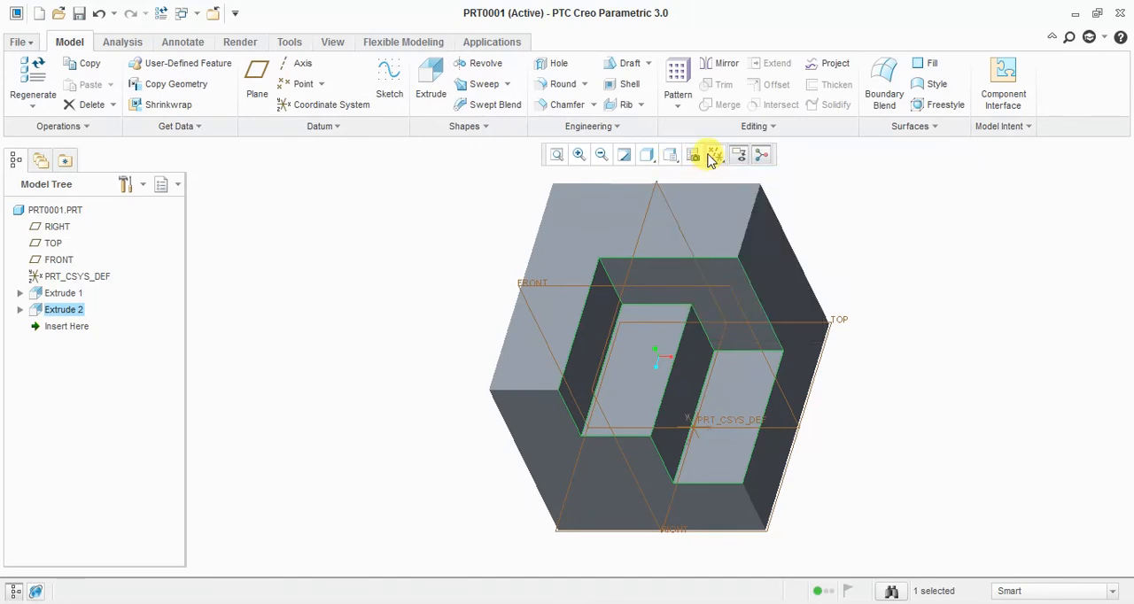
- Turn off datum plane display
left_click(714, 154)
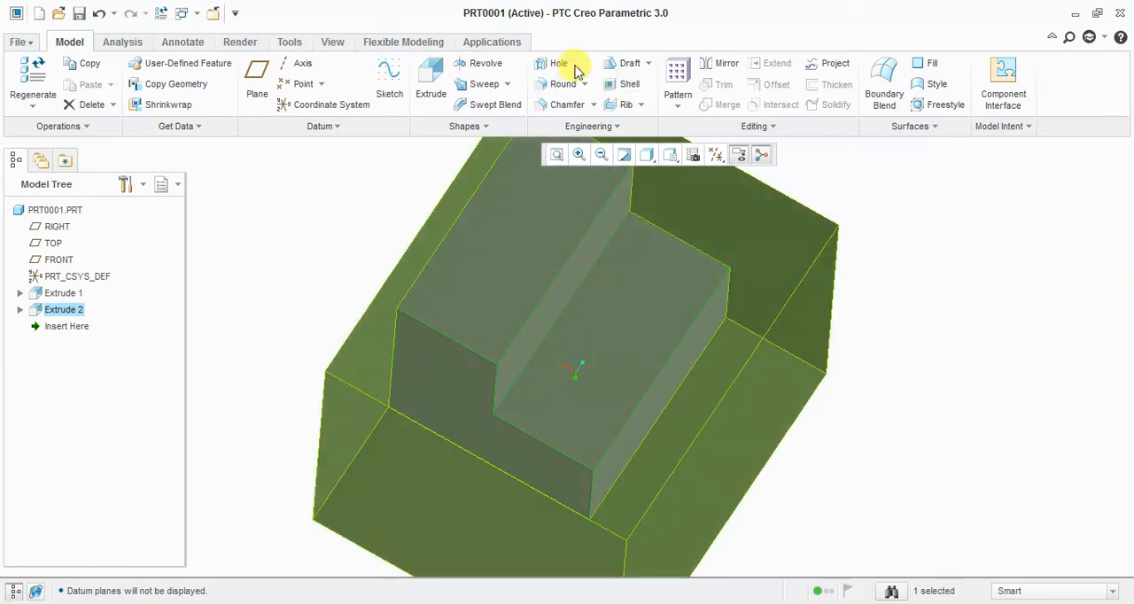
mouse_move(563, 85)
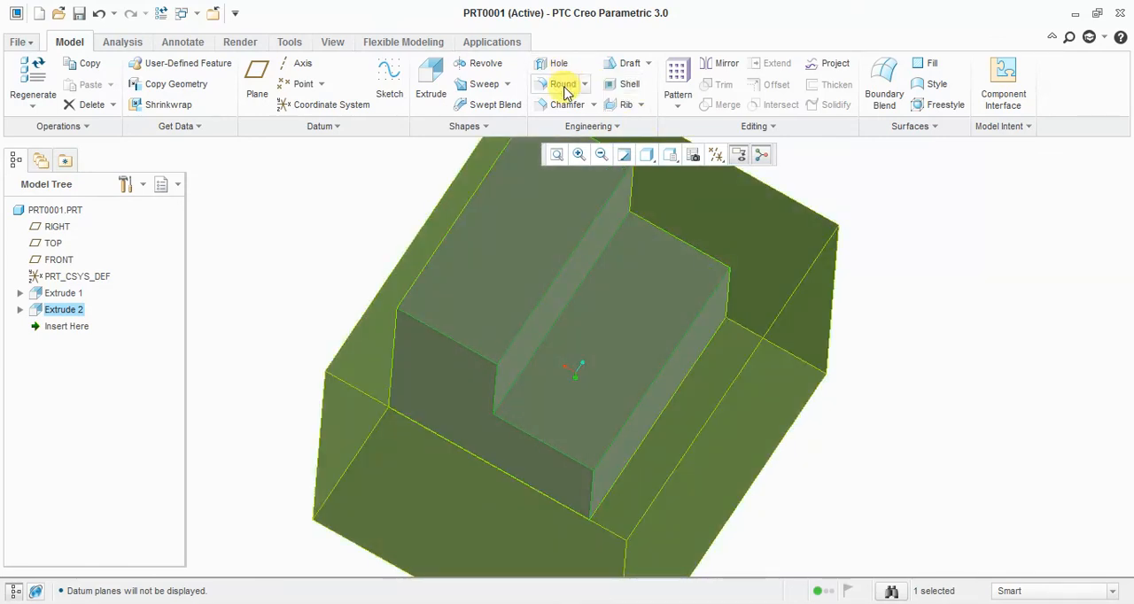